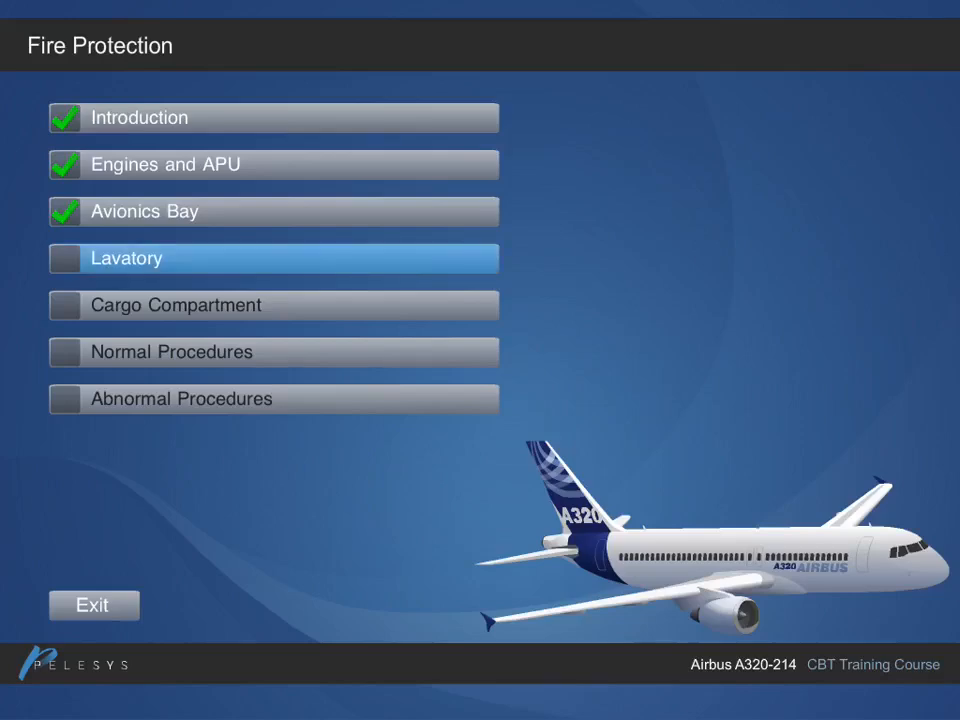
# Step: Start the Lavatory lesson from the Fire Protection menu to reach its topic introduction
pyautogui.click(273, 258)
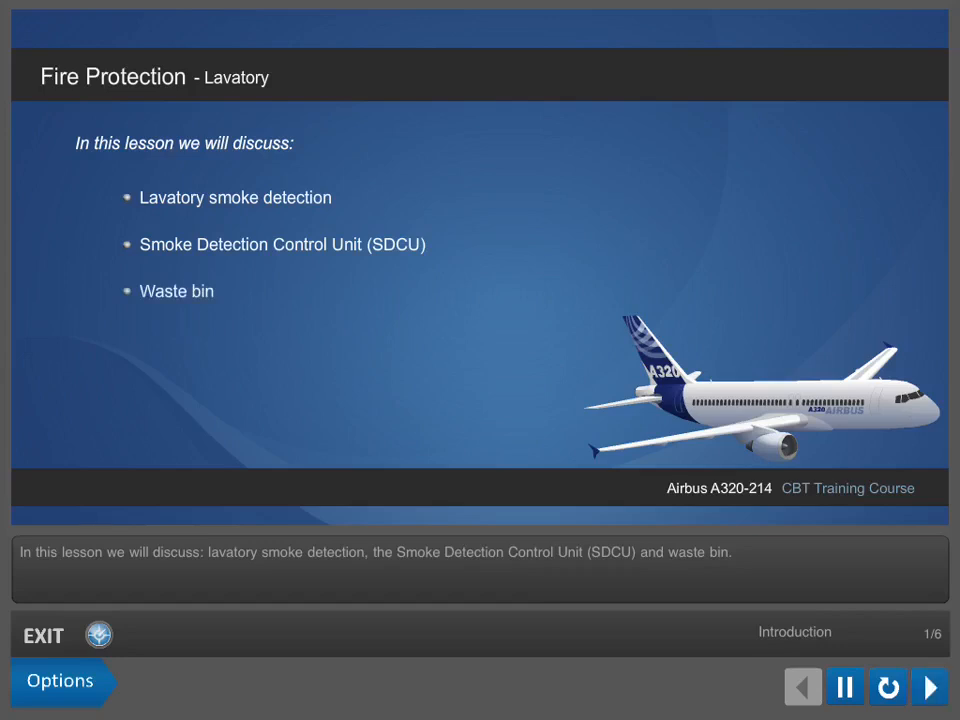
# Step: Advance to slide 2/6 on ceiling smoke detectors monitored by the SDCU
pyautogui.click(929, 687)
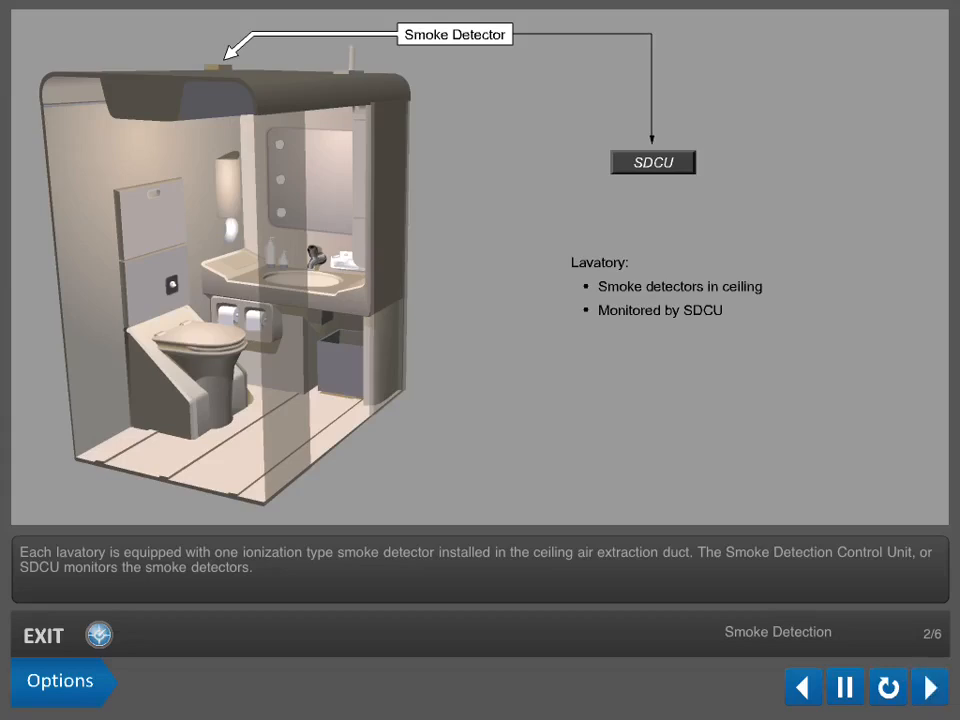
# Step: Advance to slide 3/6 on SDCU smoke warnings to ECAM and CIDS
pyautogui.click(929, 687)
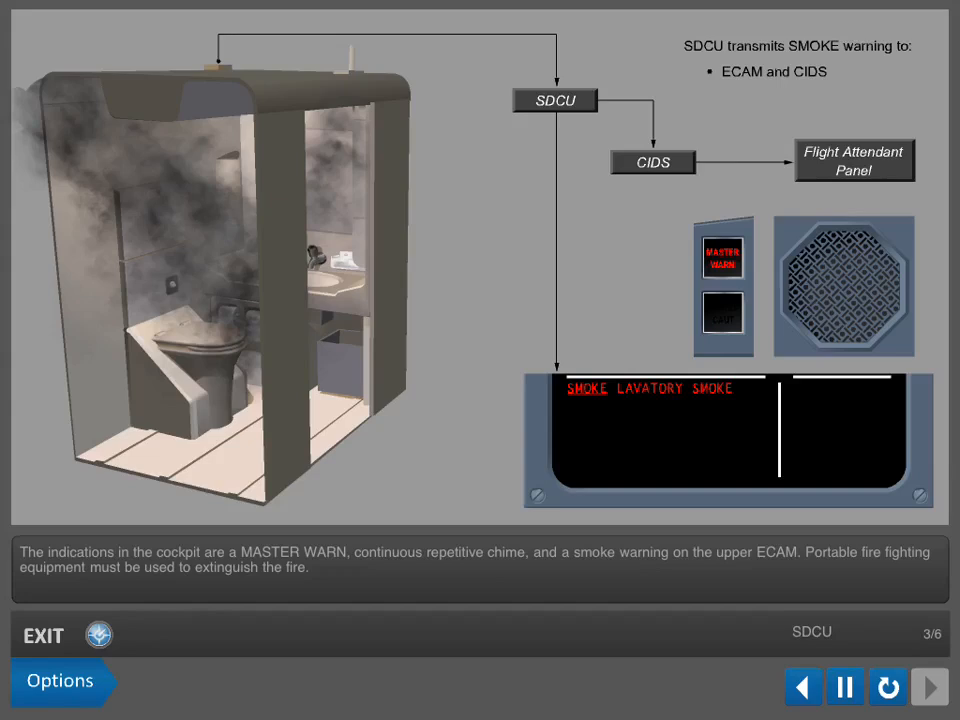
# Step: Advance to slide 4/6 on the waste bin extinguisher and temperature indicator
pyautogui.click(928, 687)
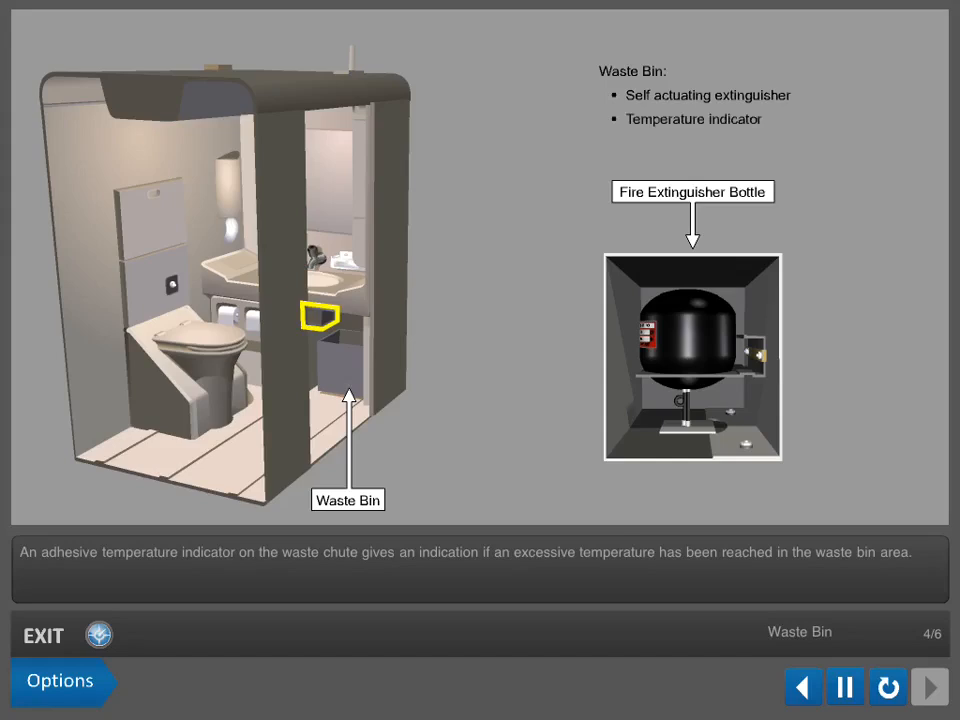
# Step: Answer the slide 5 smoke detector quiz with 'a. True', then advance to Conclusion slide 6/6
pyautogui.click(928, 687)
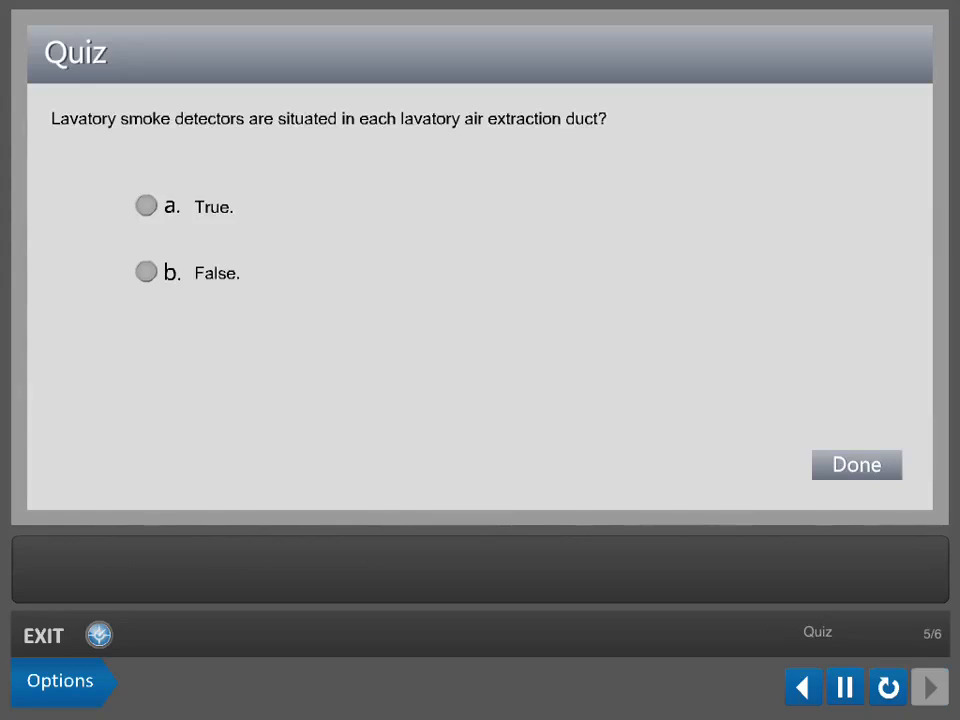
pyautogui.click(856, 464)
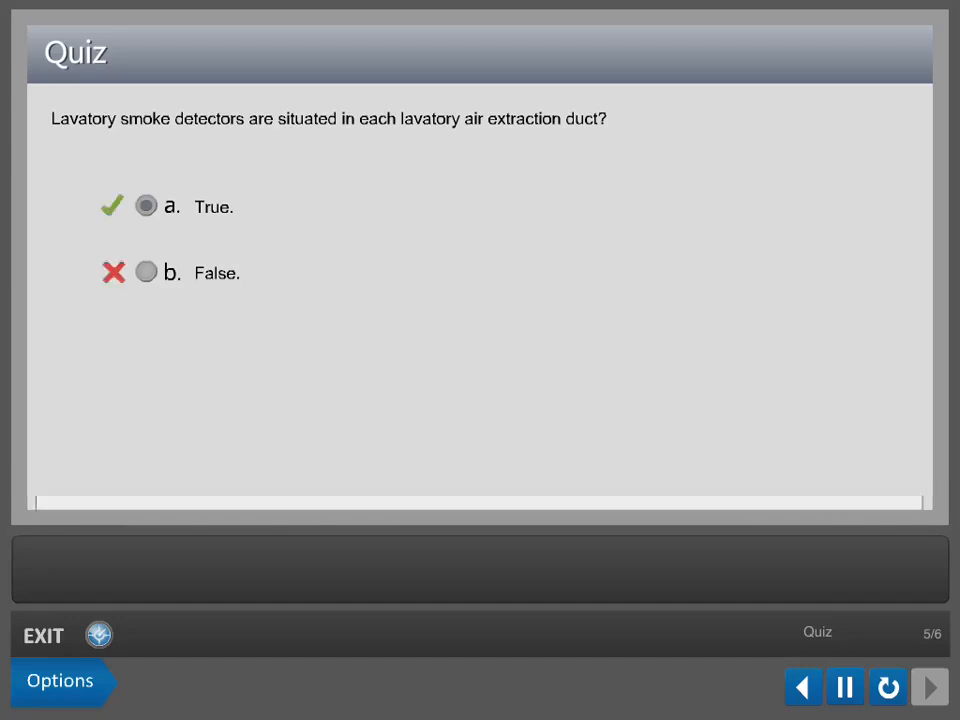
pyautogui.click(928, 687)
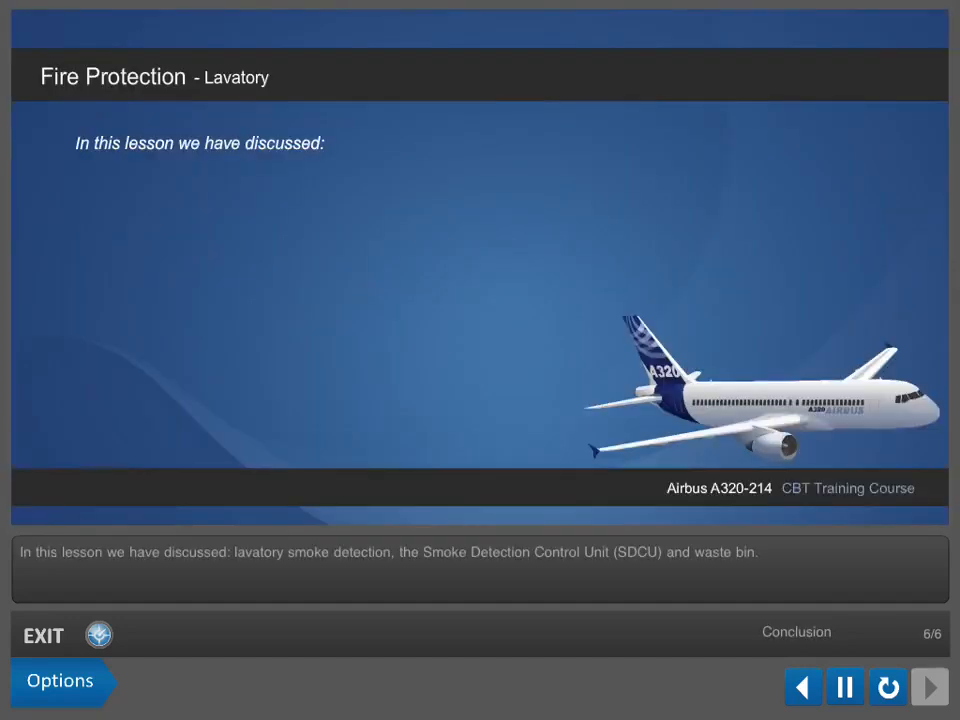